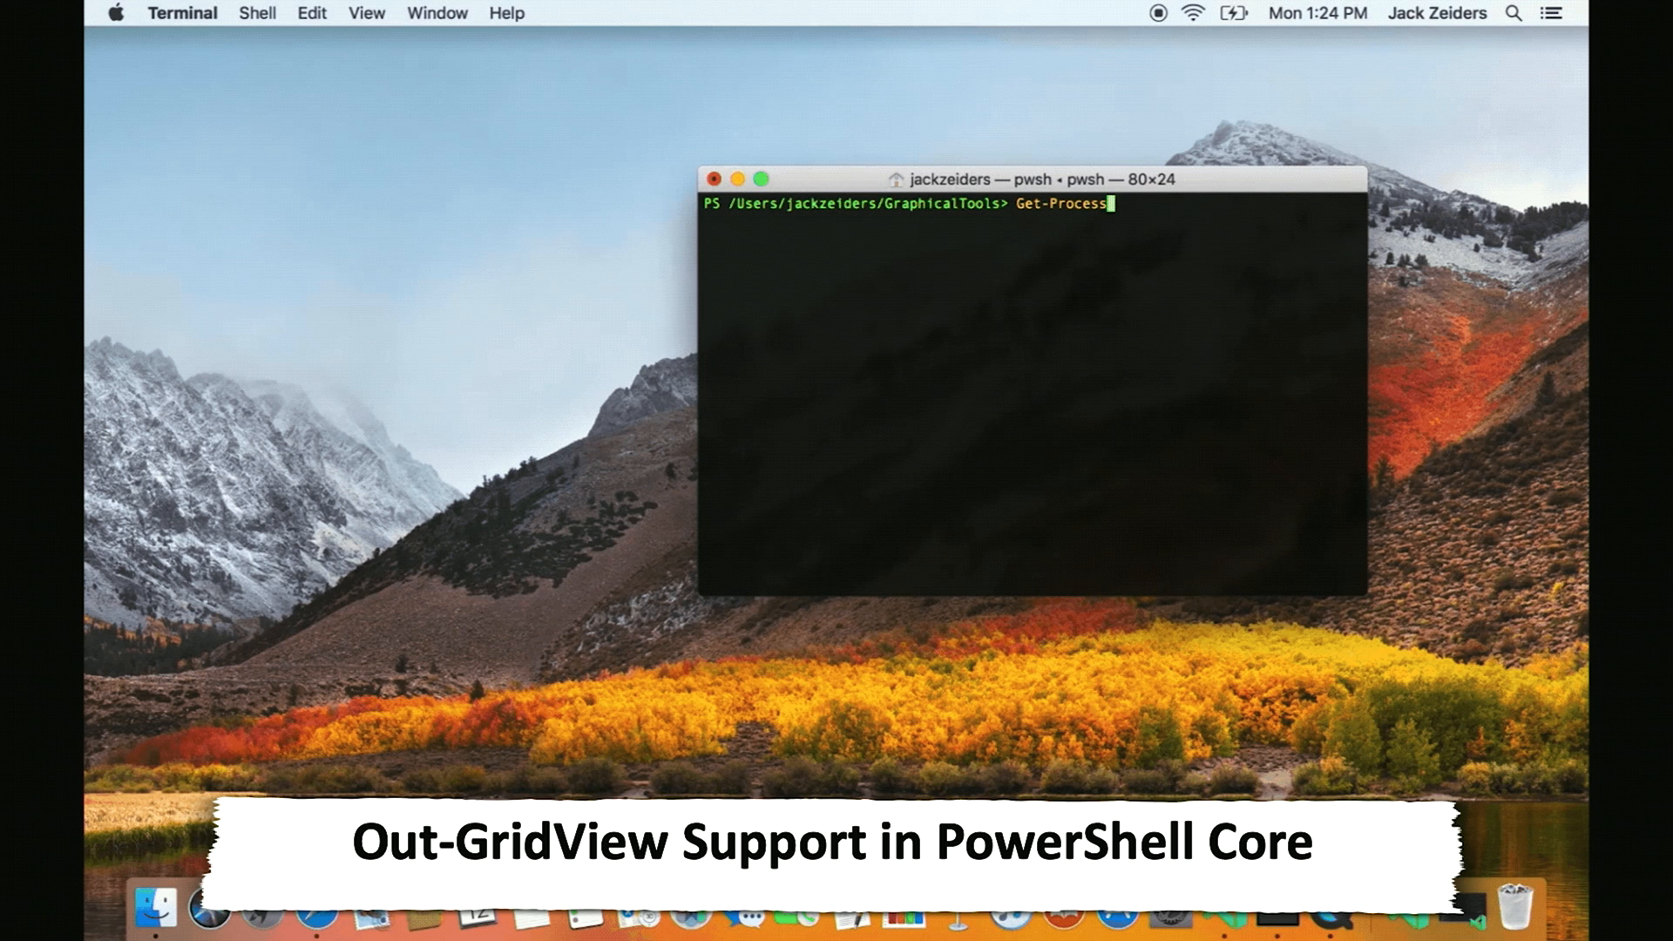
text(| Out-G)
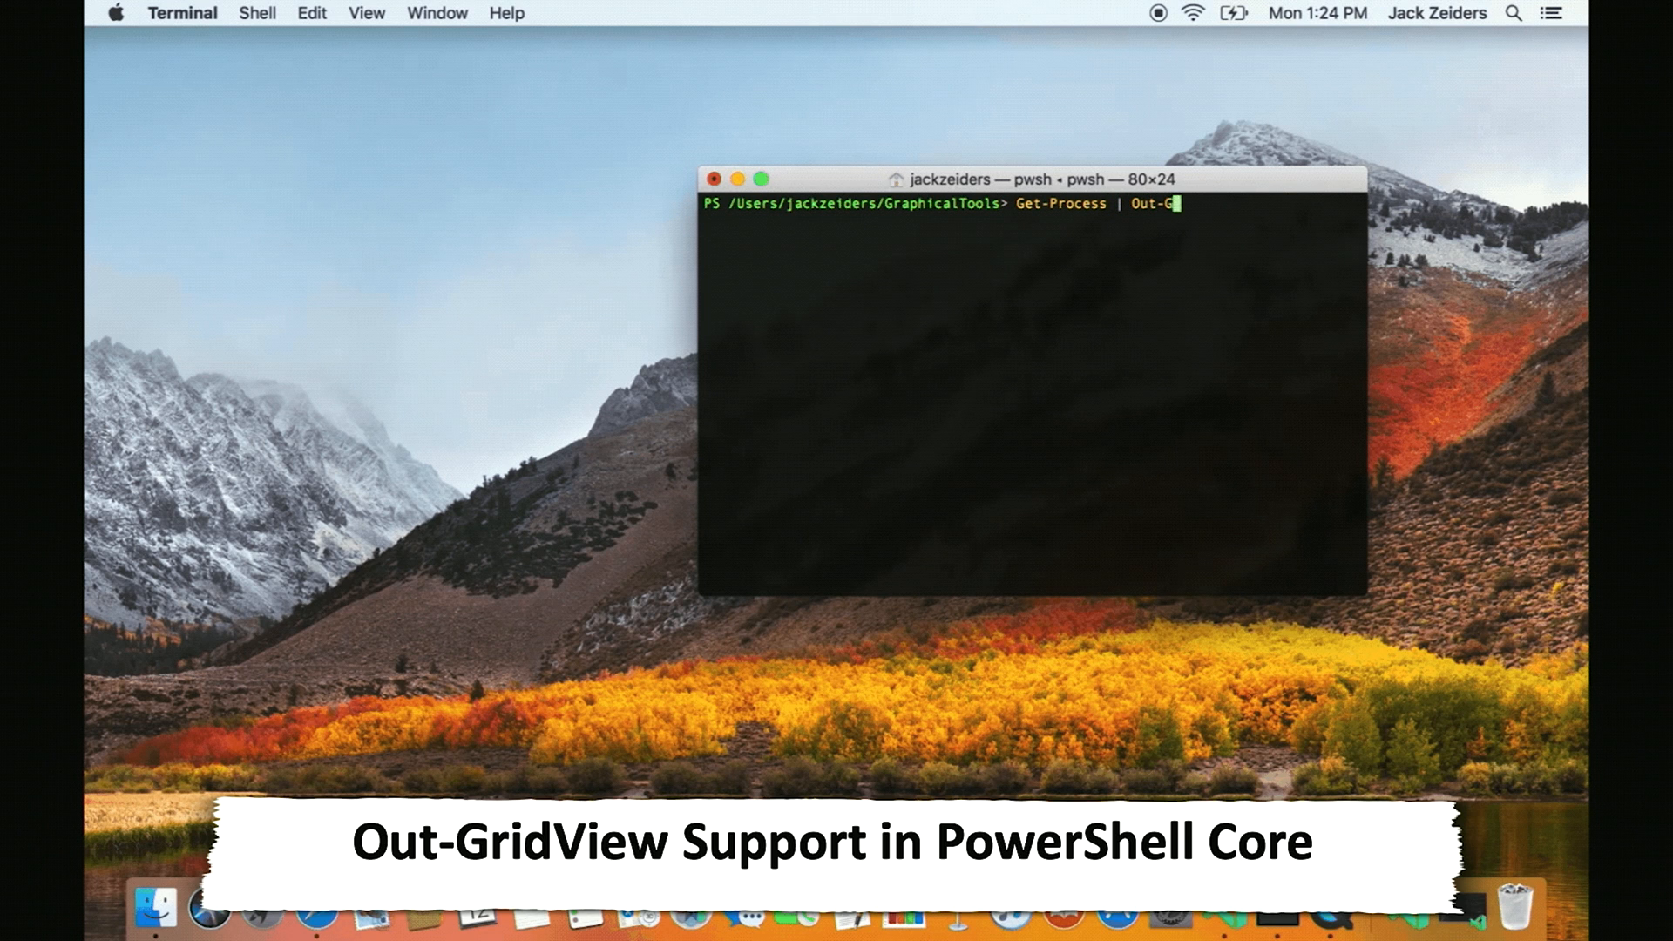
text(ridView -PassThru)
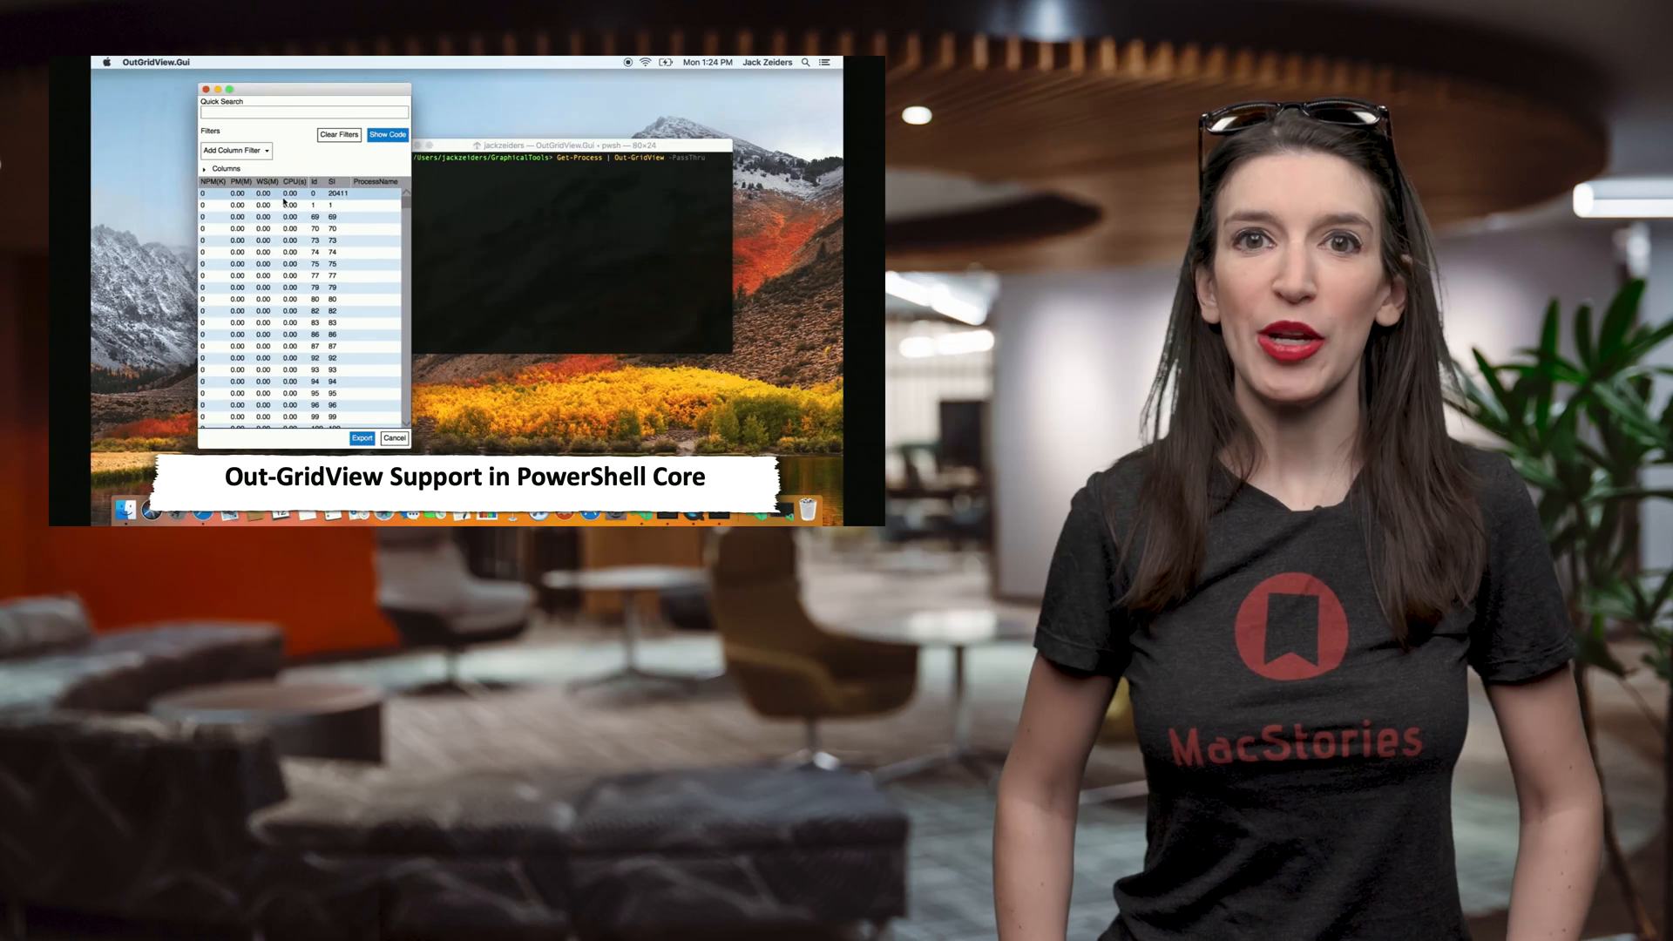
text(code)
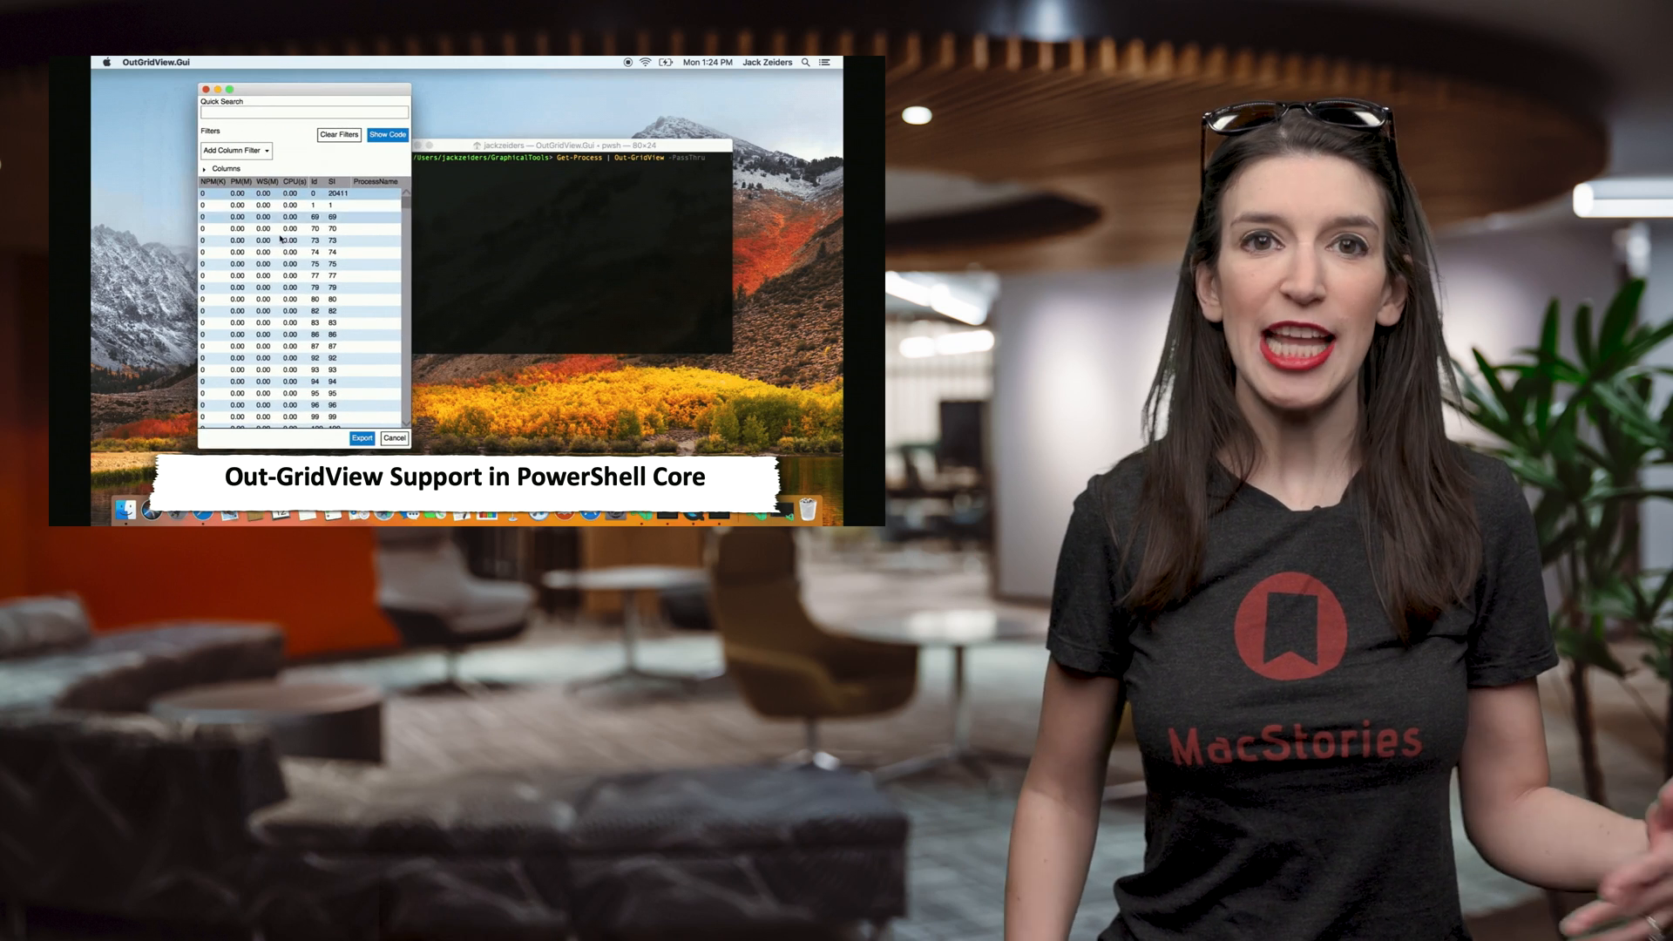
text(code)
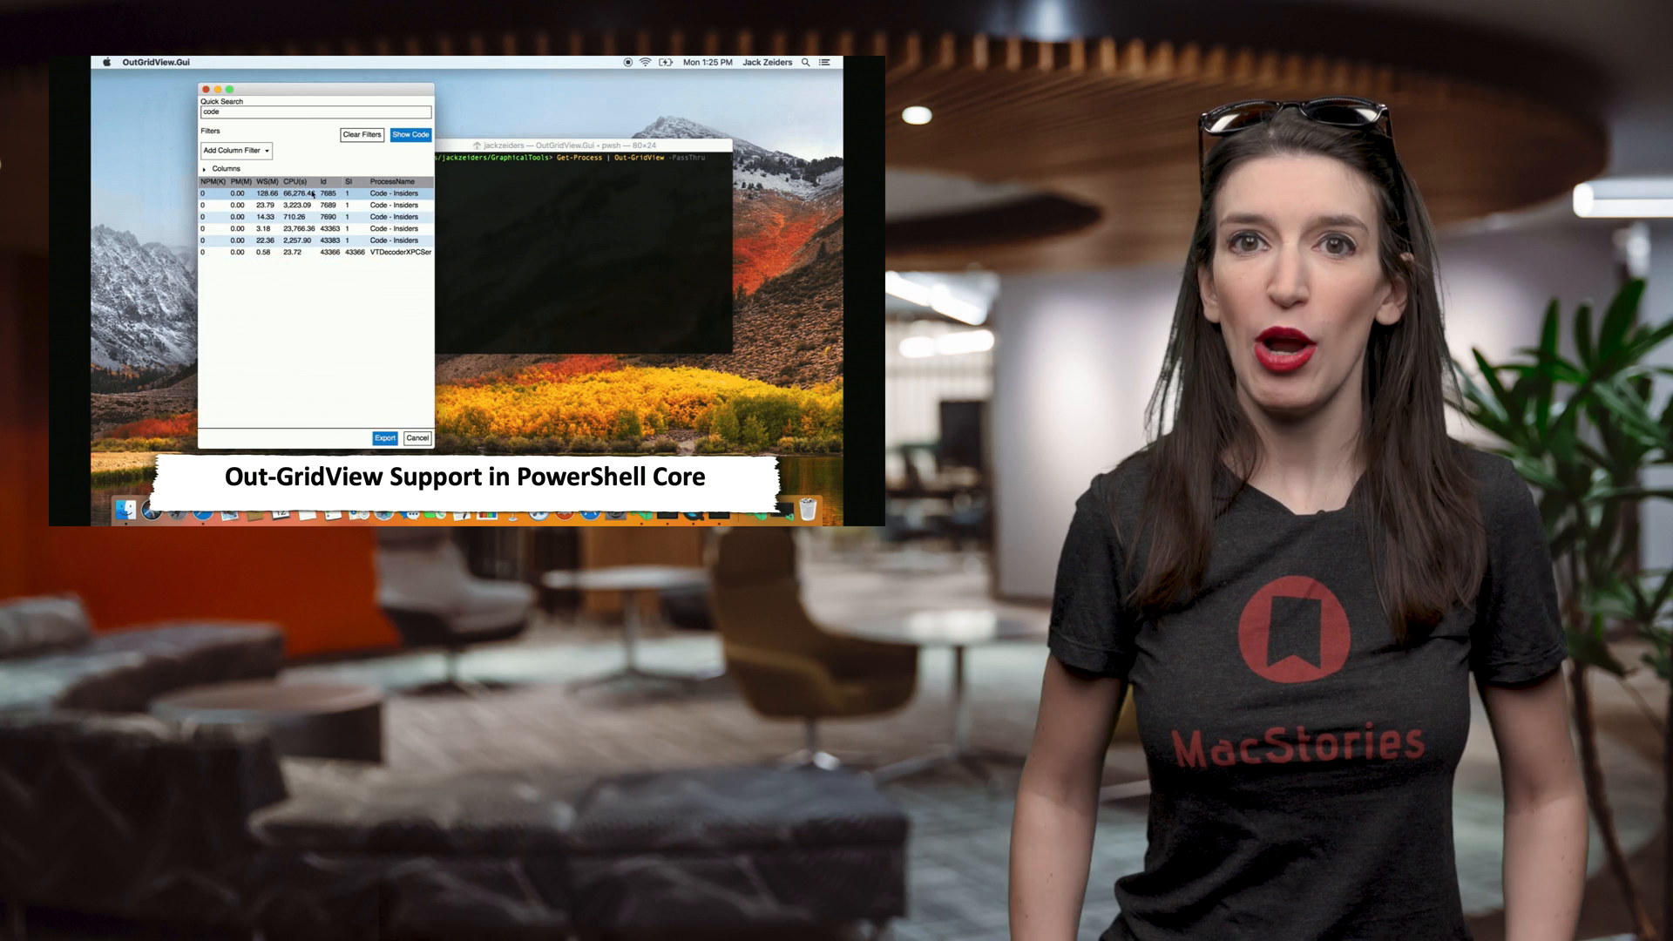